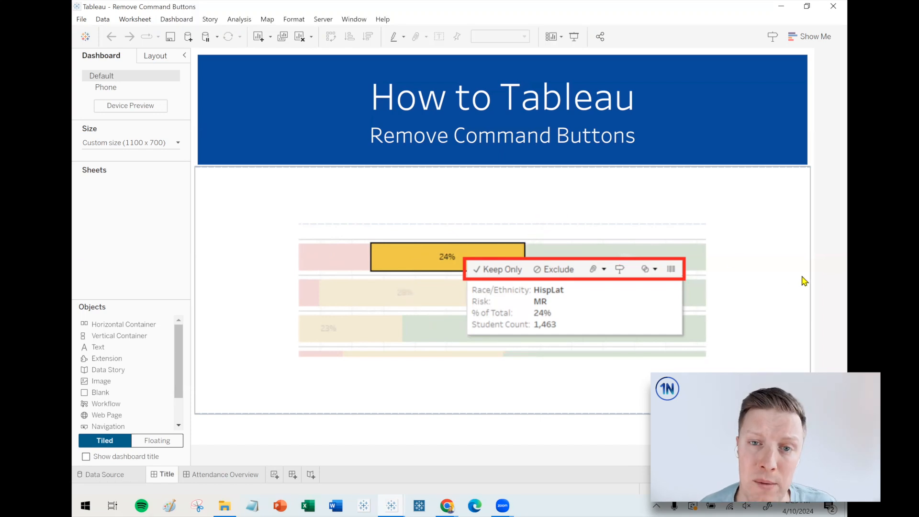
{"action": "mouse_move", "coordinate": [463, 430]}
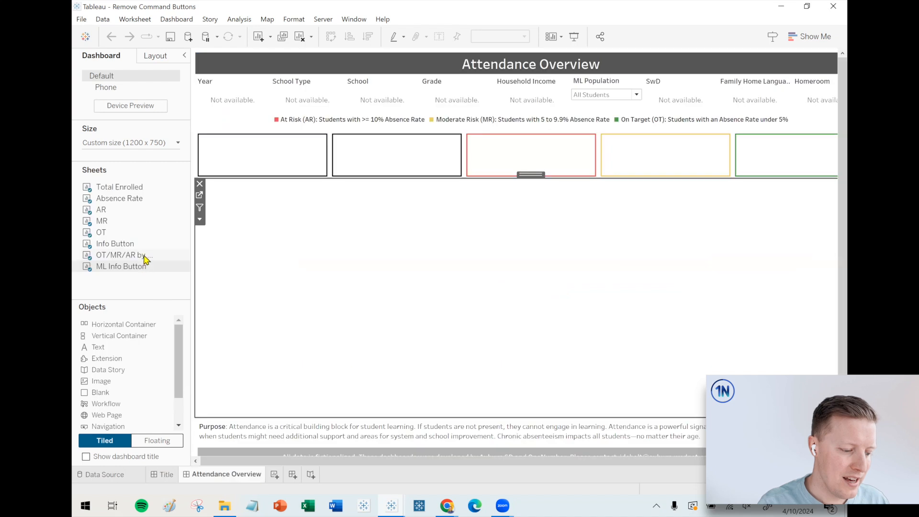
In presentation view, keep only the HispLat At Risk bar (2,583 students).
{"action": "left_click", "coordinate": [124, 254]}
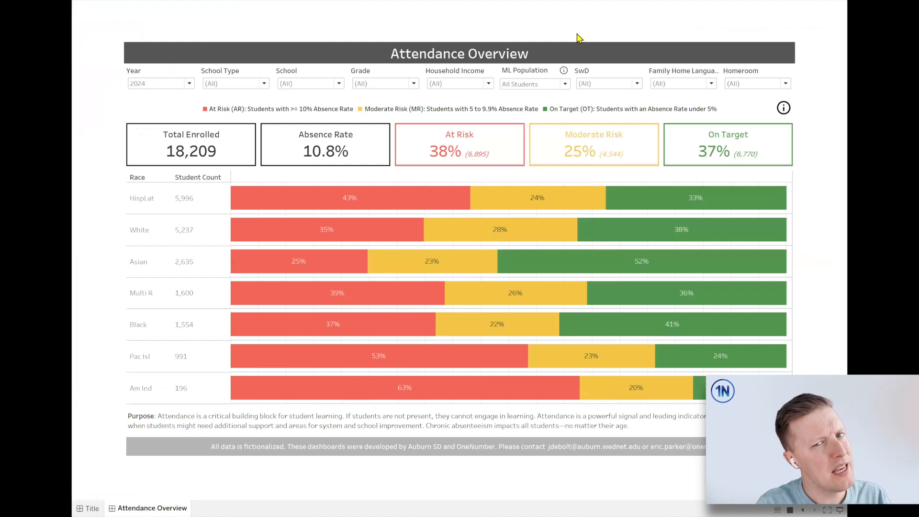
{"action": "mouse_move", "coordinate": [535, 13]}
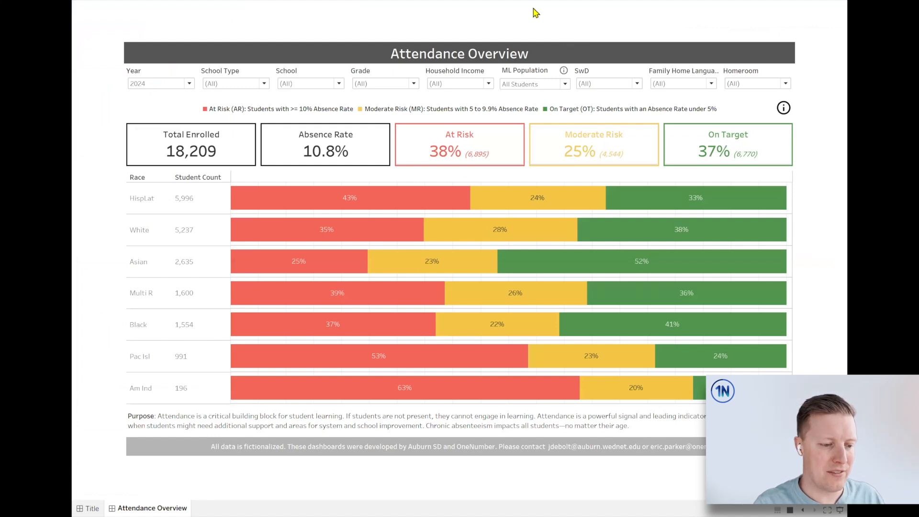
{"action": "left_click", "coordinate": [350, 197]}
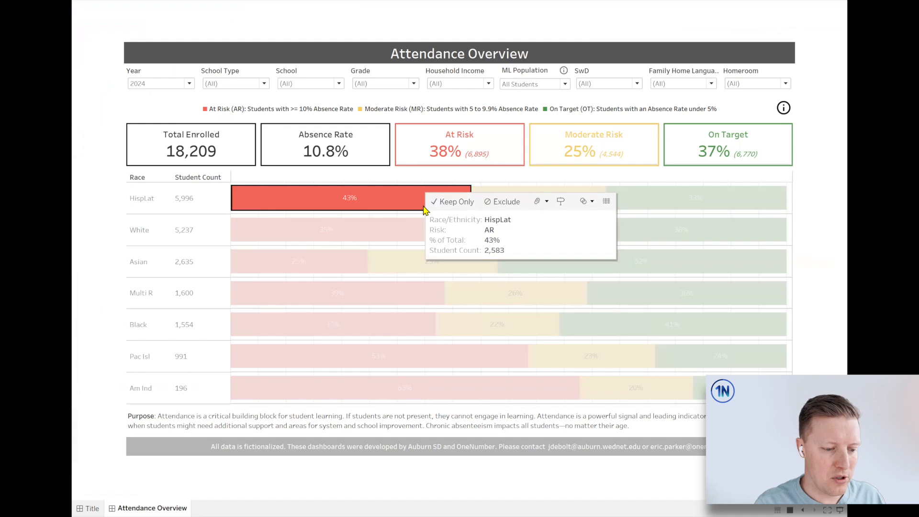
{"action": "mouse_move", "coordinate": [454, 201]}
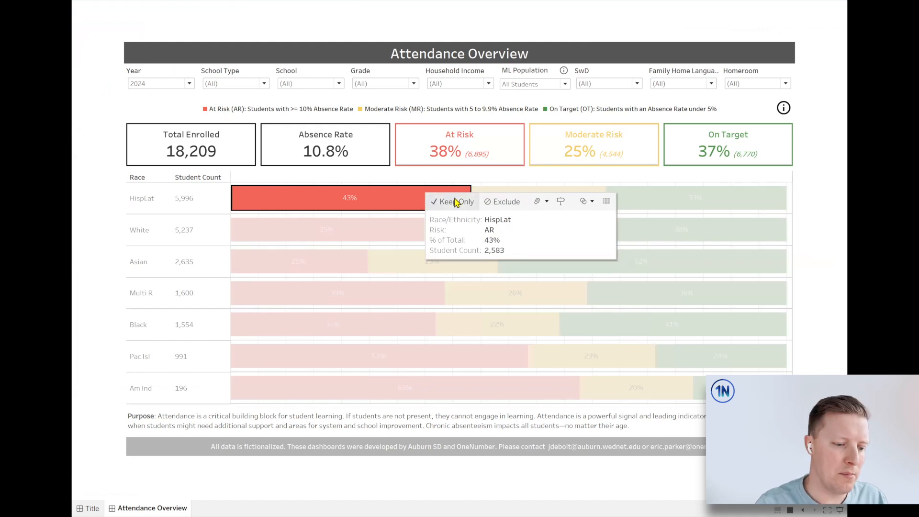
{"action": "left_click", "coordinate": [453, 201]}
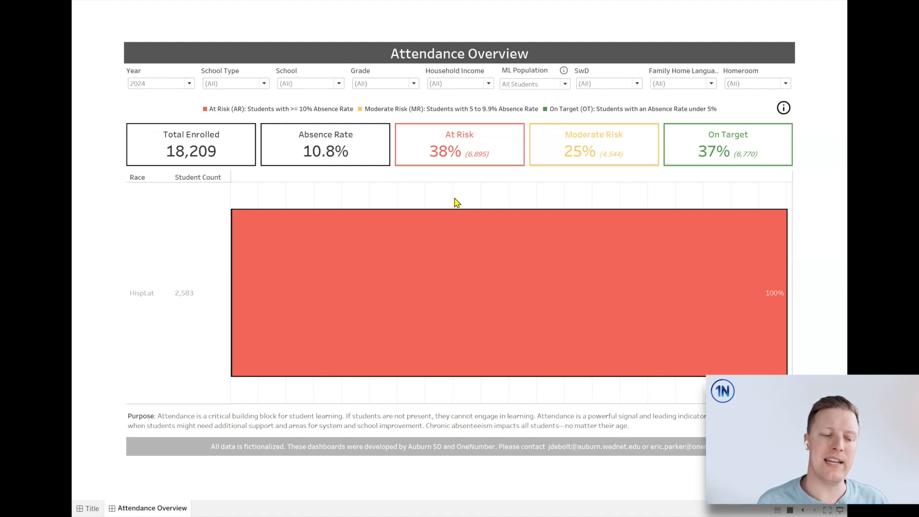
{"action": "mouse_move", "coordinate": [449, 247]}
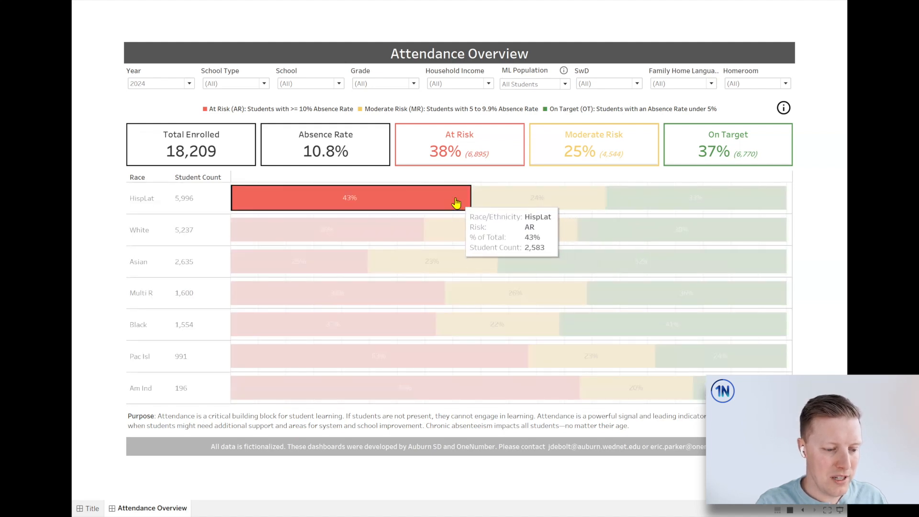
{"action": "mouse_move", "coordinate": [832, 204]}
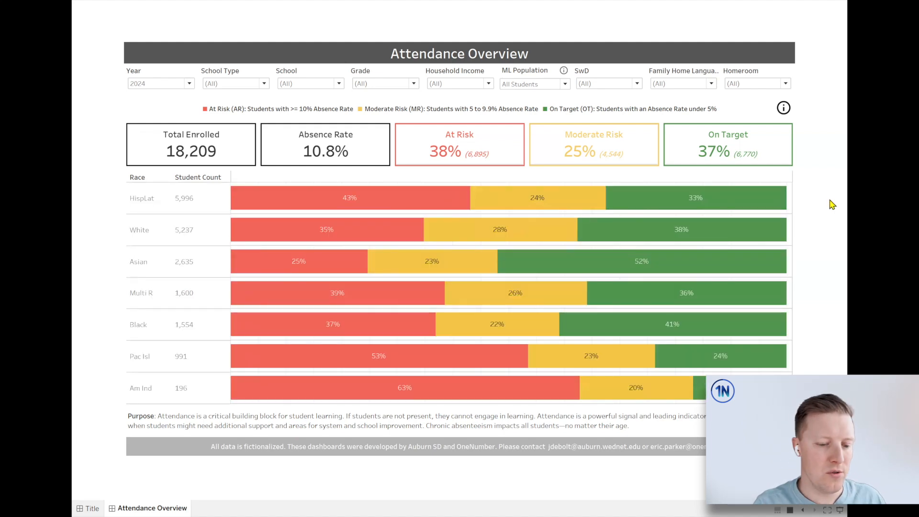
{"action": "mouse_move", "coordinate": [533, 181]}
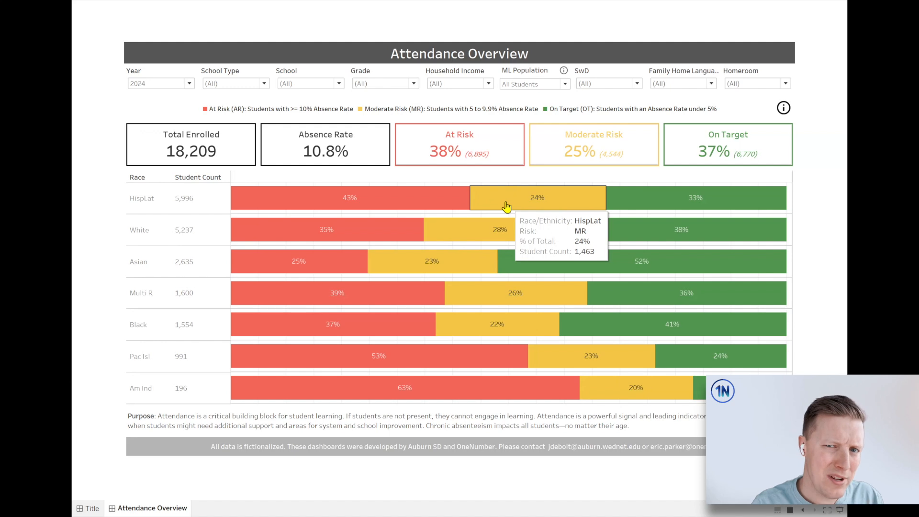
Select the HispLat Moderate Risk bar in the Attendance Overview chart.
{"action": "left_click", "coordinate": [537, 197]}
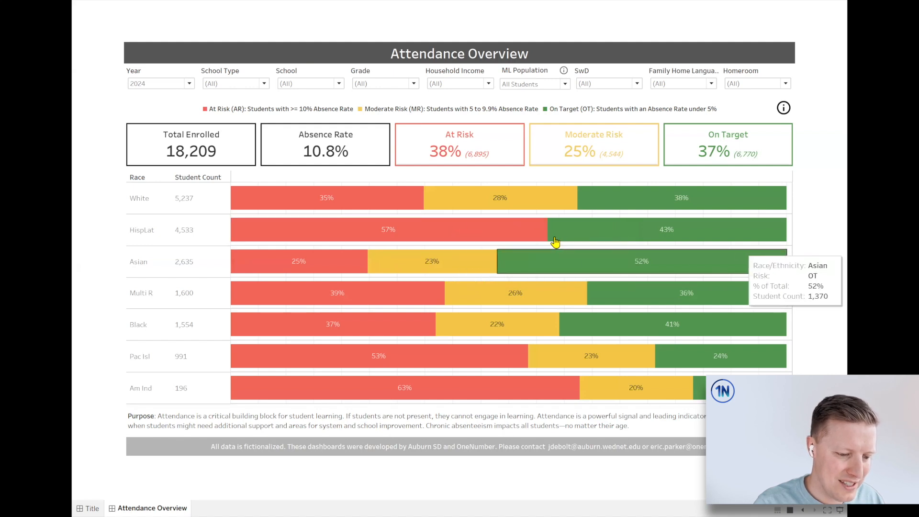
{"action": "mouse_move", "coordinate": [832, 241]}
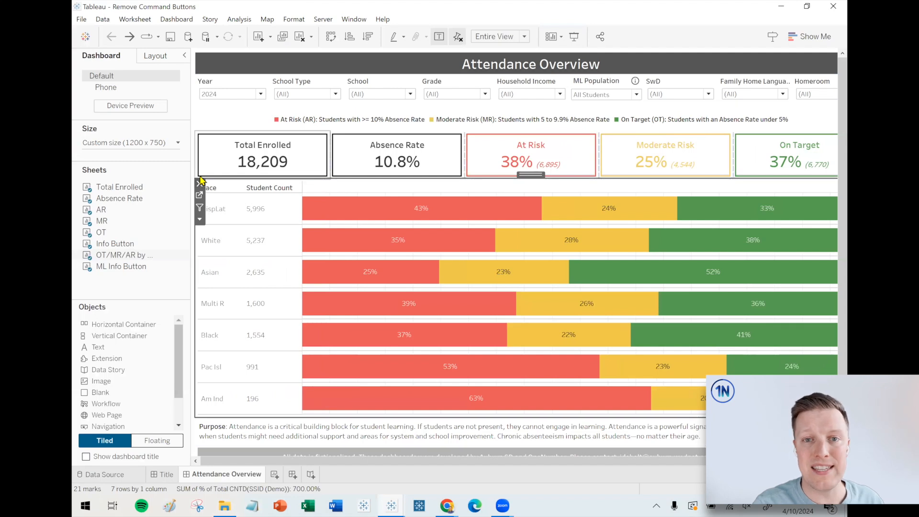
{"action": "mouse_move", "coordinate": [356, 208]}
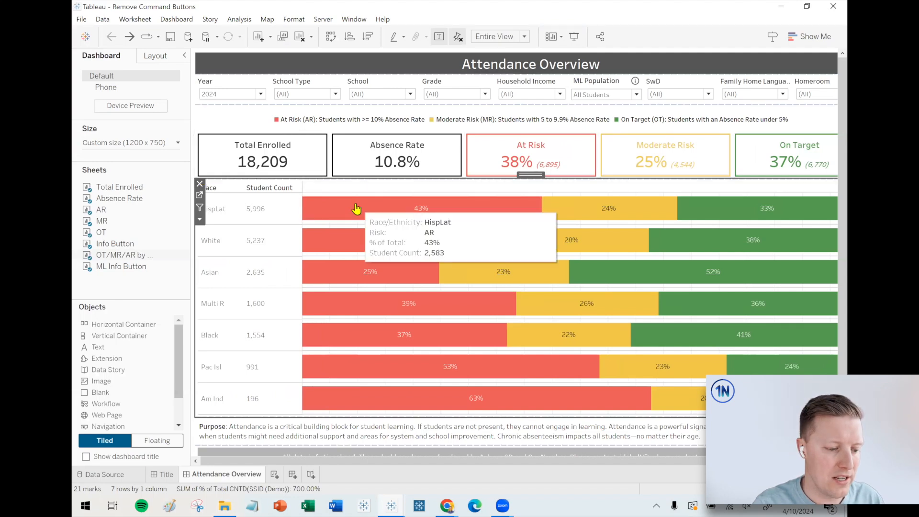
View the HispLat At Risk bar's underlying data, then close the data view.
{"action": "left_click", "coordinate": [357, 209]}
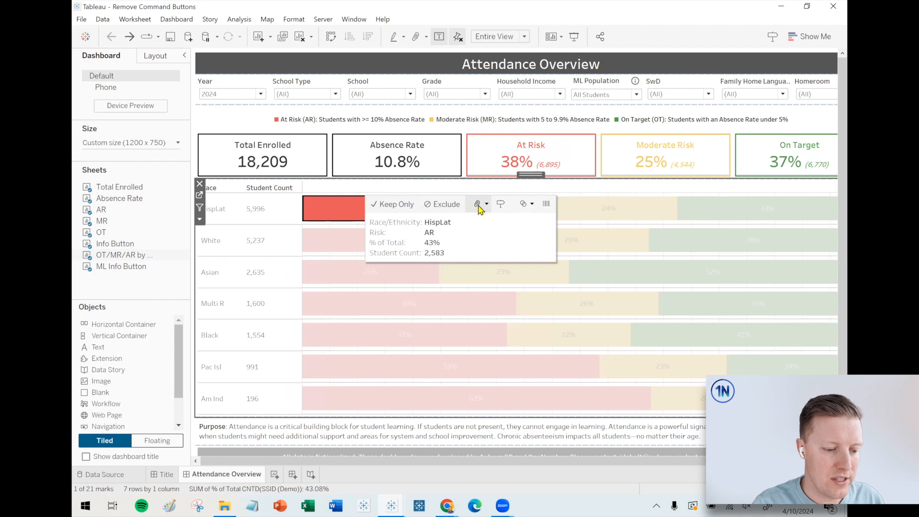
{"action": "mouse_move", "coordinate": [545, 203]}
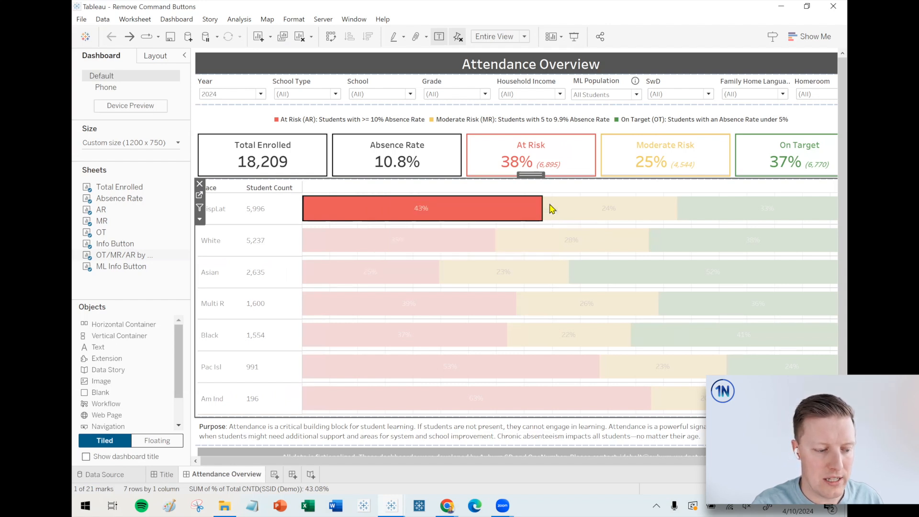
{"action": "left_click", "coordinate": [421, 208]}
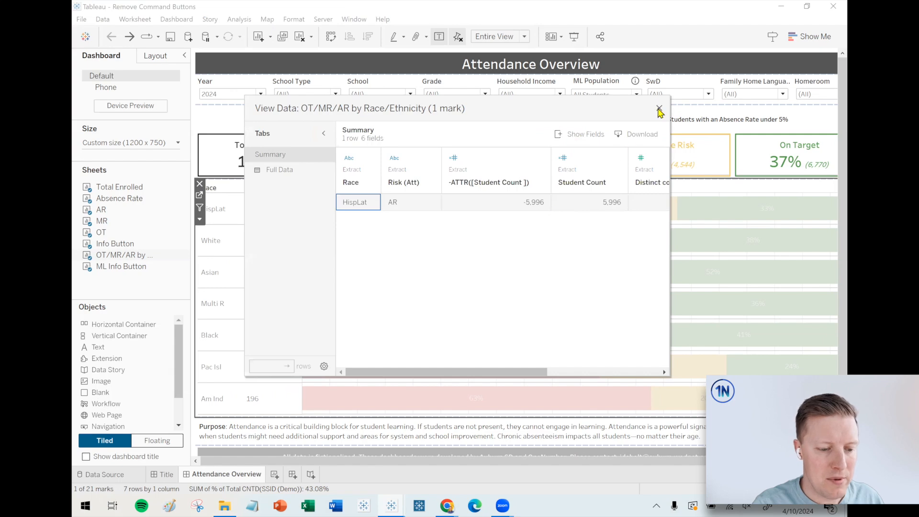
{"action": "left_click", "coordinate": [659, 110]}
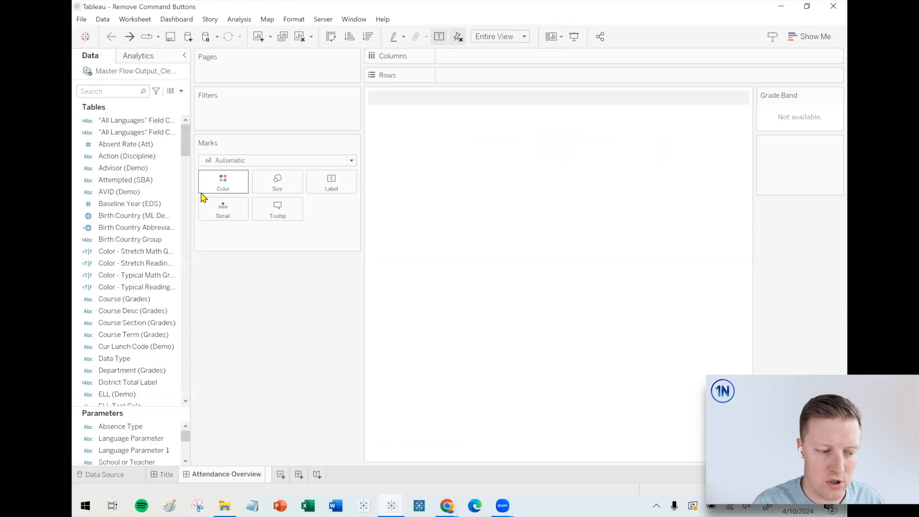
Uncheck 'Include command buttons' in the worksheet tooltip and test on the Asian At Risk bar.
{"action": "left_click", "coordinate": [317, 475]}
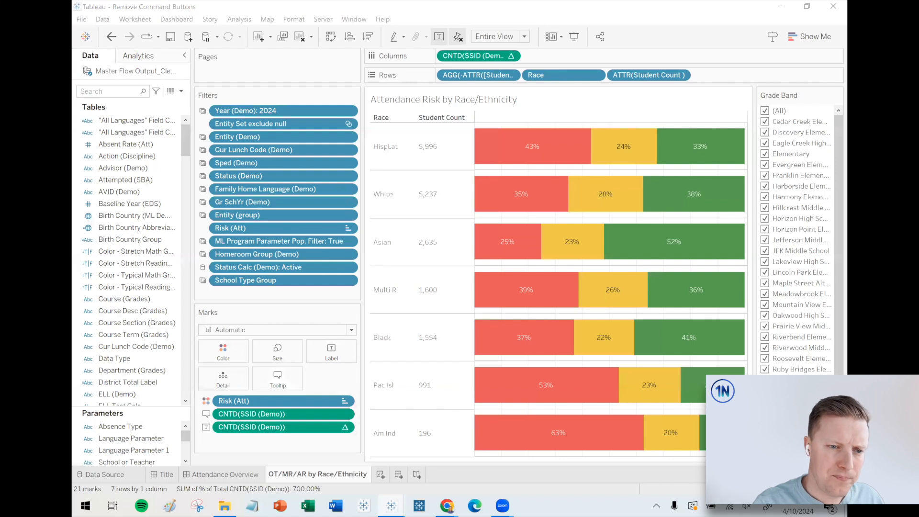
{"action": "left_click", "coordinate": [278, 379]}
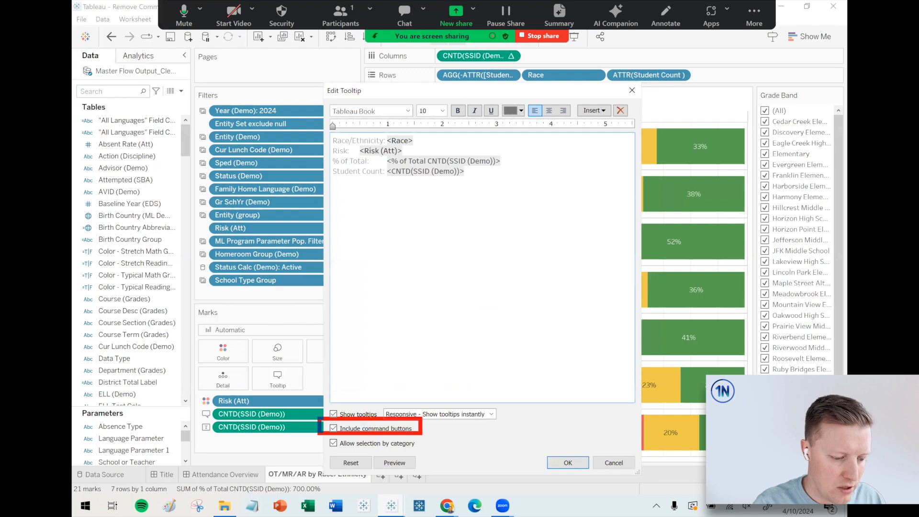
{"action": "left_click", "coordinate": [333, 428]}
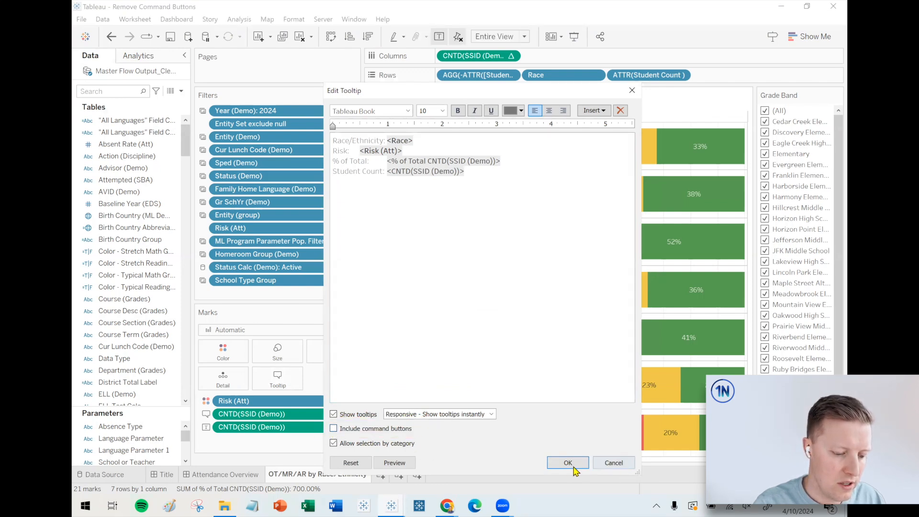
{"action": "left_click", "coordinate": [566, 463]}
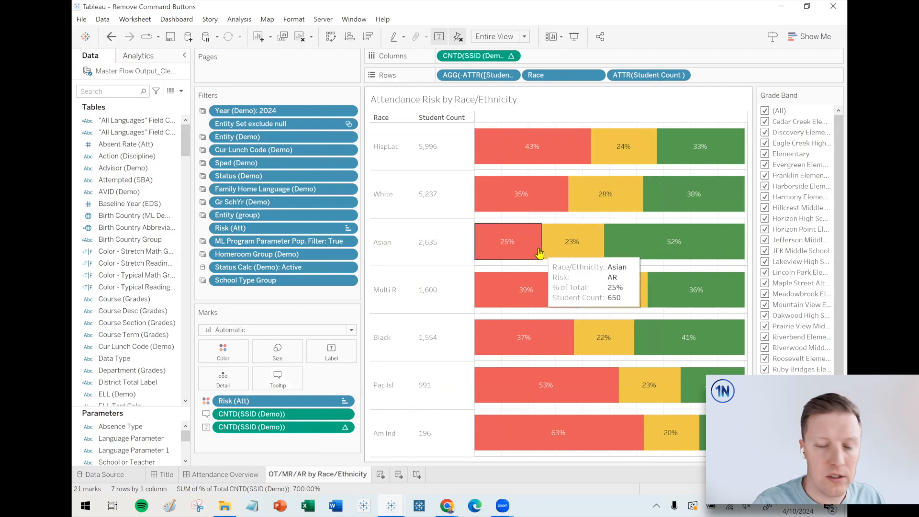
{"action": "left_click", "coordinate": [507, 241]}
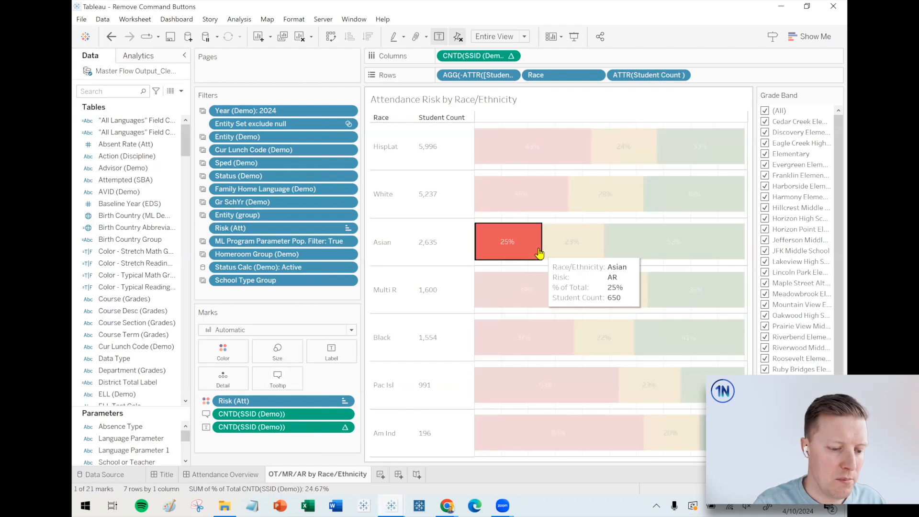